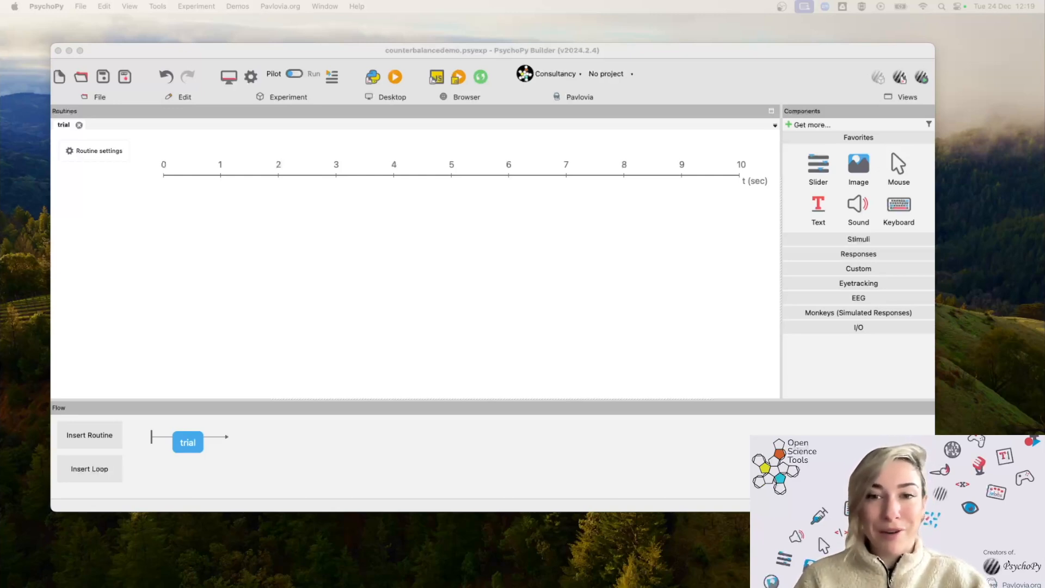
pyautogui.moveTo(597, 347)
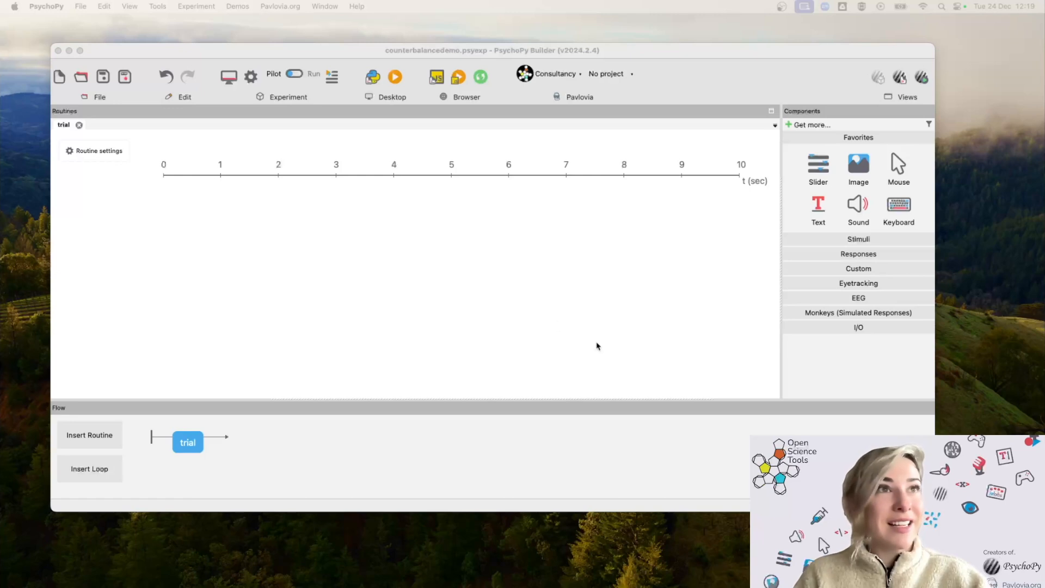
pyautogui.moveTo(615, 311)
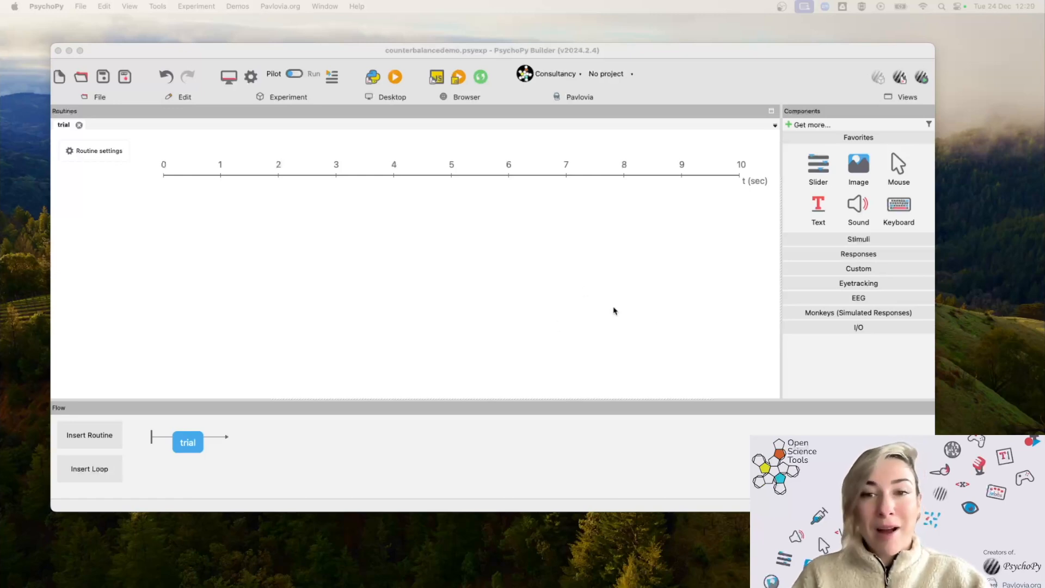
pyautogui.moveTo(675, 292)
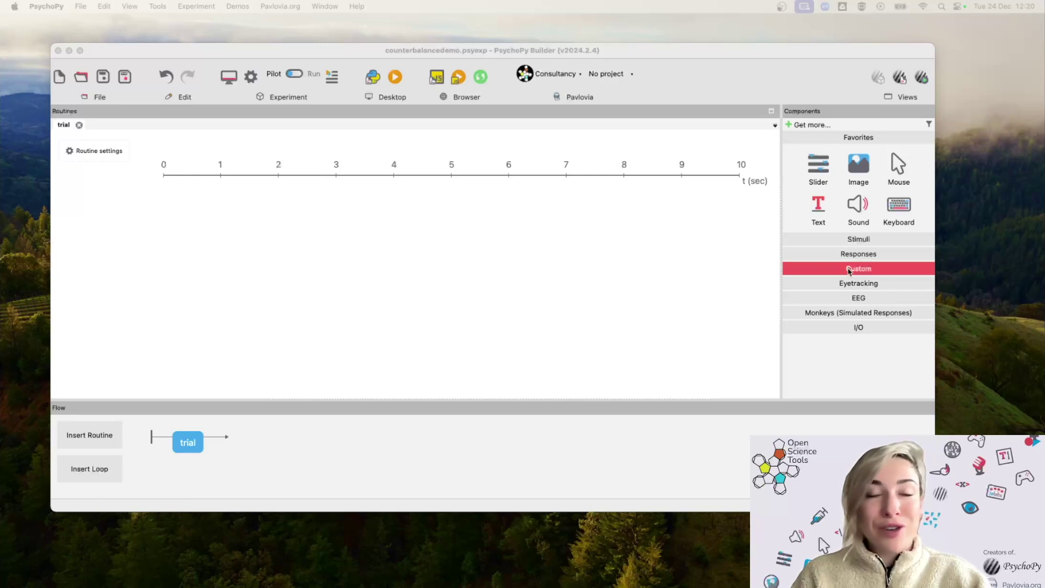
# Expand the Custom components category to reveal the Counterbalance component
pyautogui.click(859, 268)
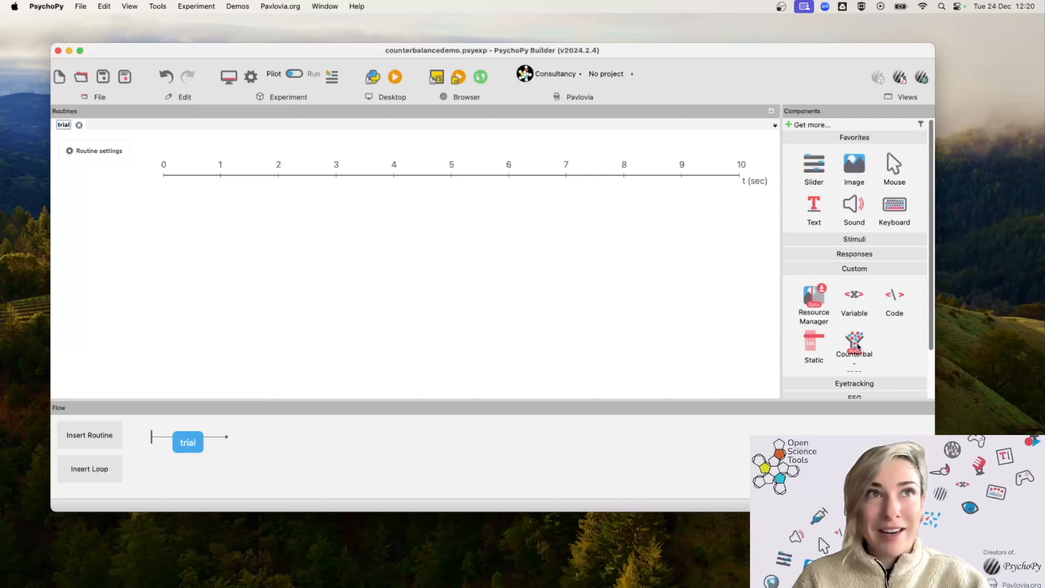
pyautogui.moveTo(854, 342)
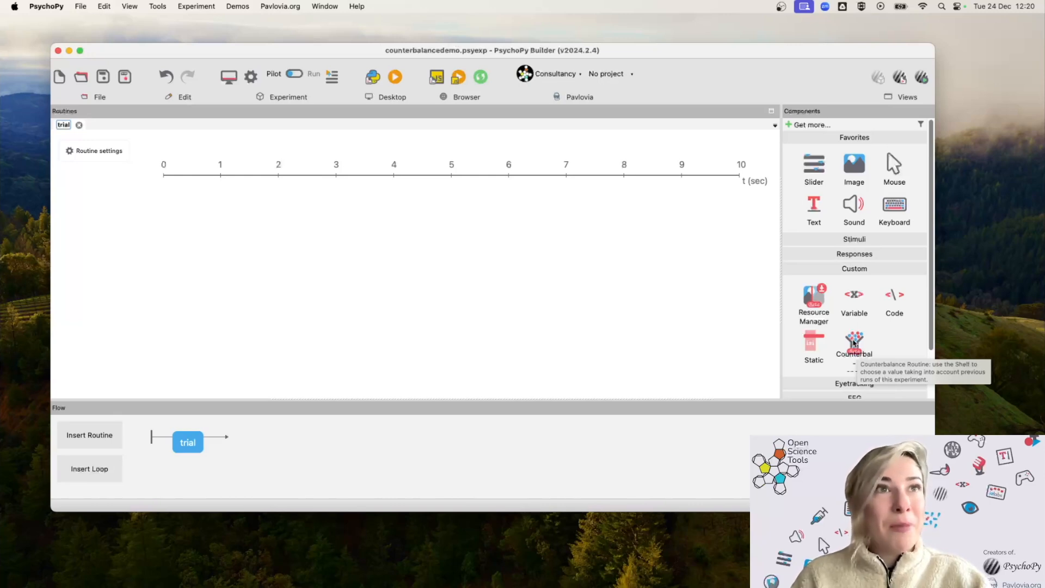
# Add a Counterbalance routine with 2 groups, 10 slots per group and 1 repeat
pyautogui.click(854, 344)
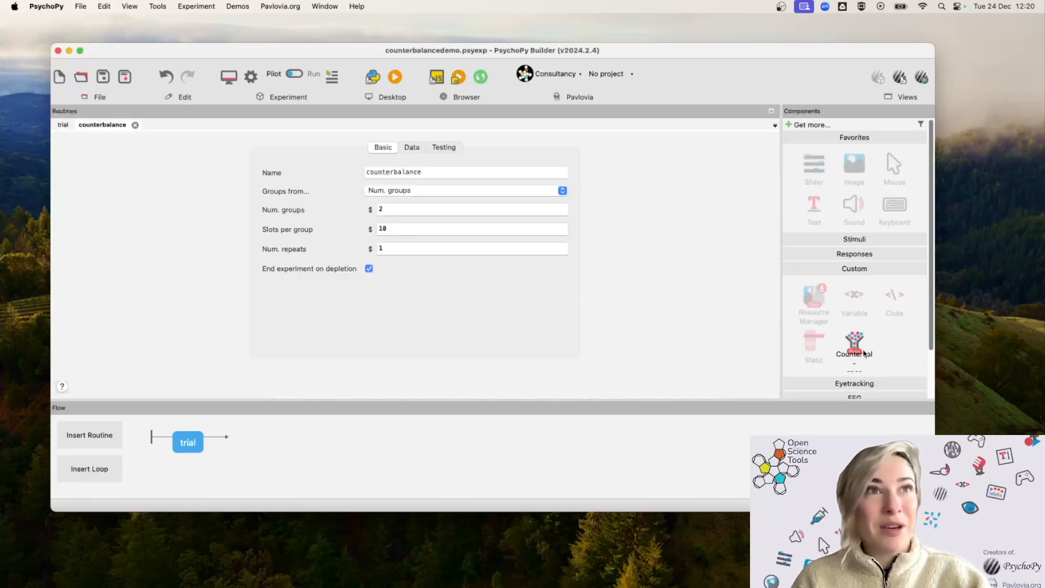
pyautogui.moveTo(854, 343)
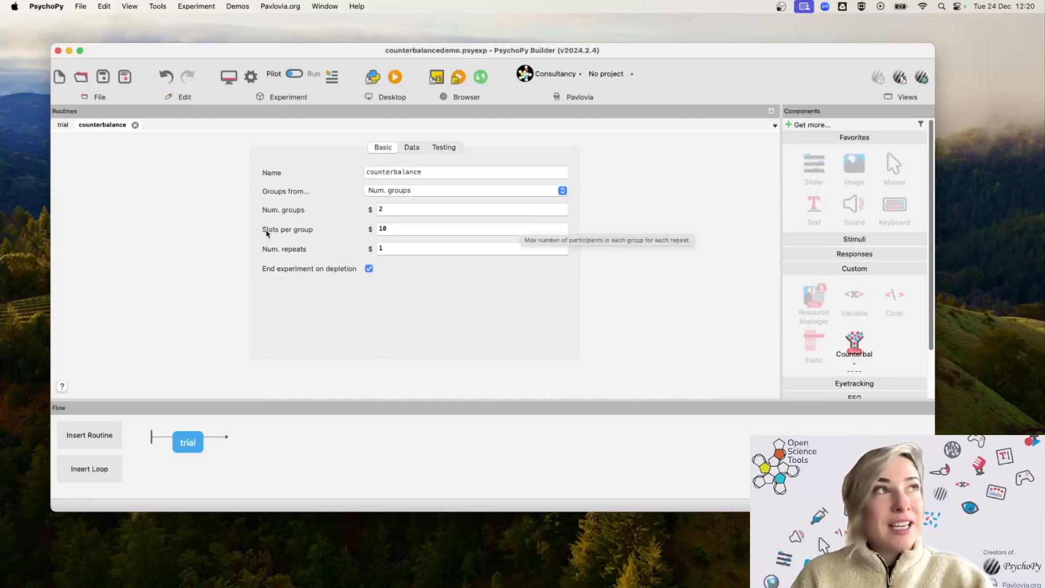
pyautogui.moveTo(454, 325)
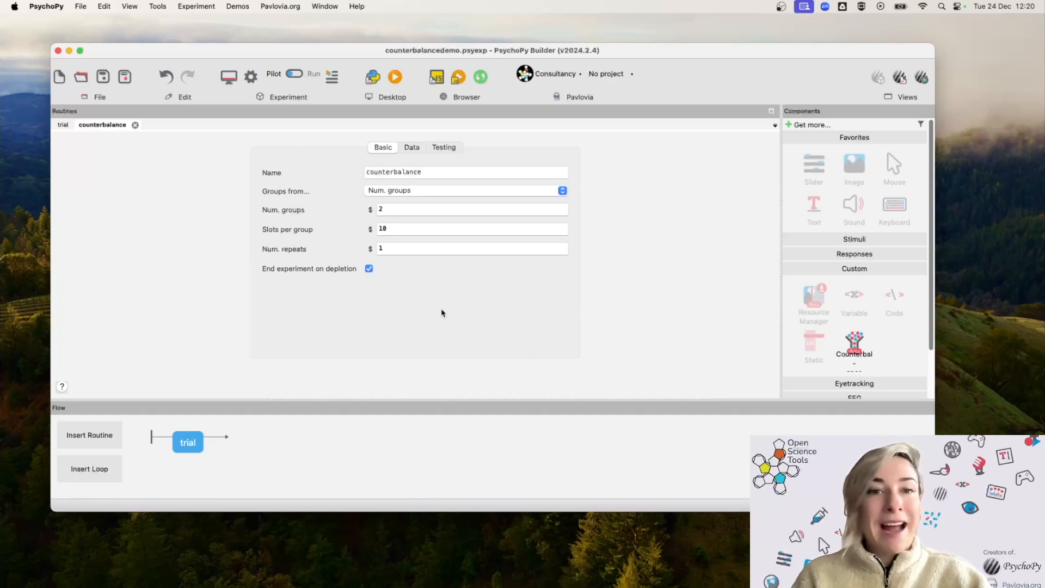
pyautogui.moveTo(498, 142)
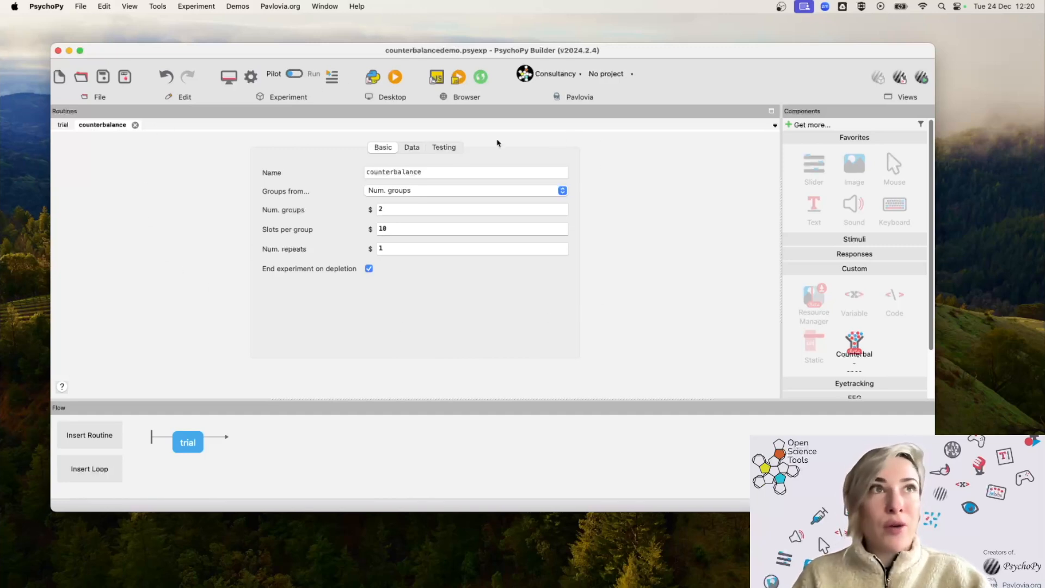
pyautogui.moveTo(490, 332)
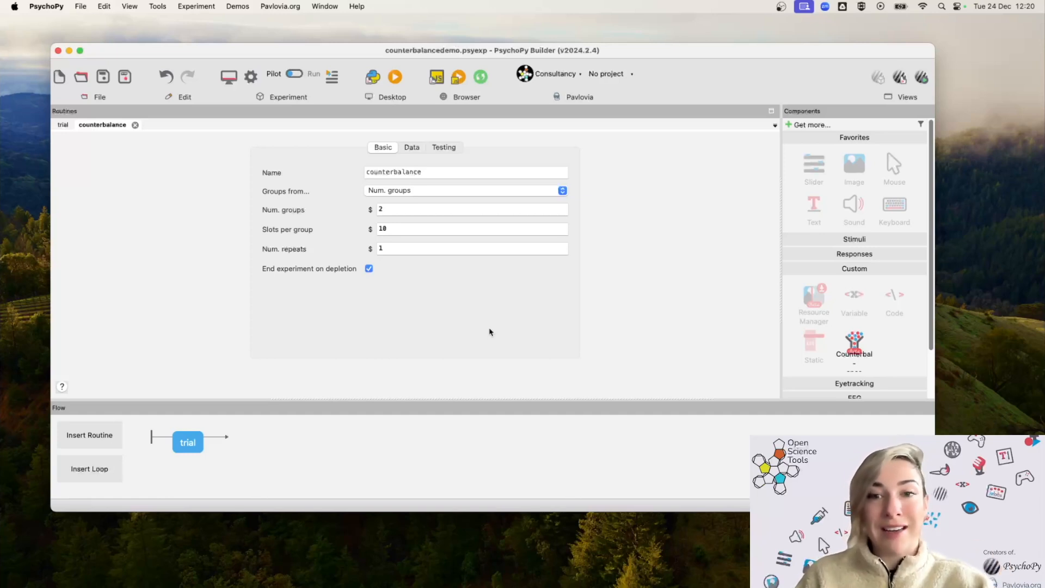
pyautogui.moveTo(346, 380)
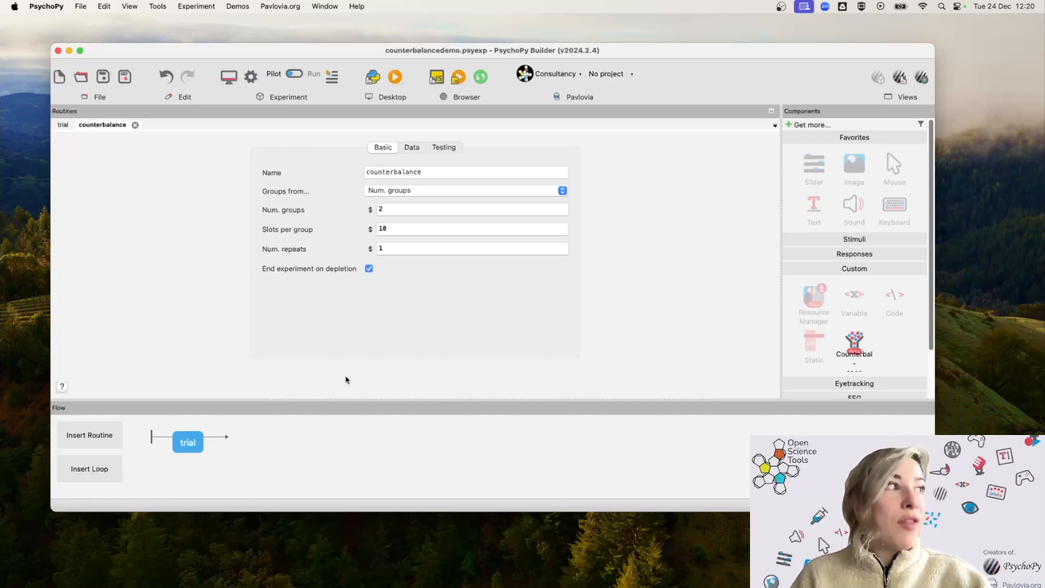
pyautogui.moveTo(265, 393)
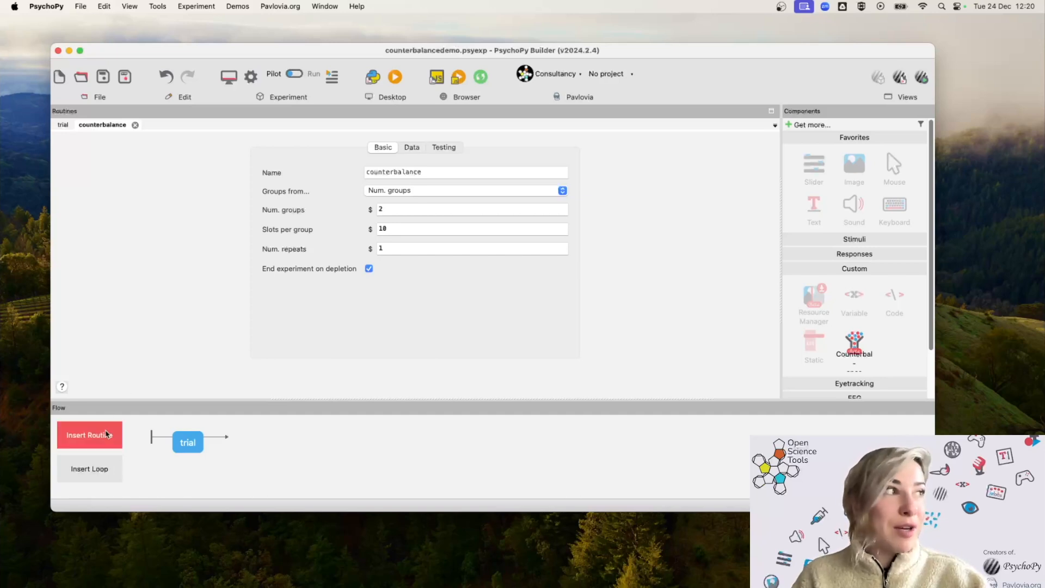
# Insert the counterbalance routine into the flow just before the trial routine
pyautogui.click(90, 435)
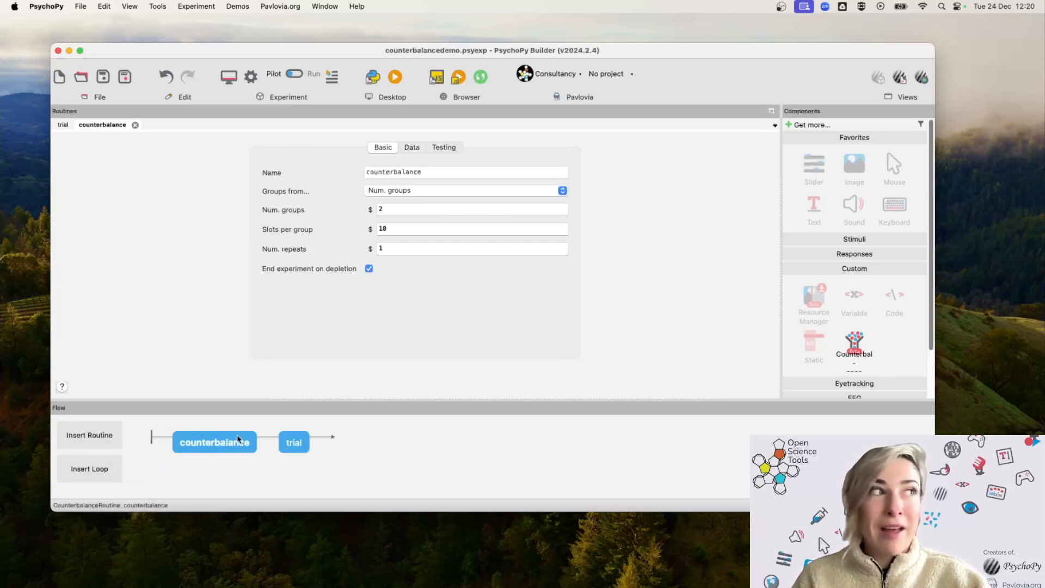
pyautogui.moveTo(220, 438)
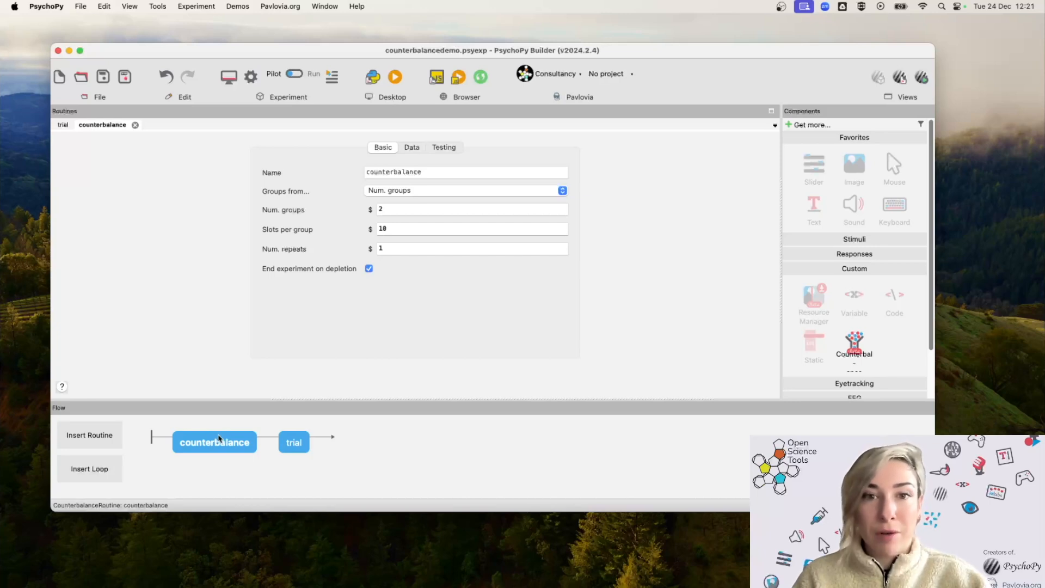
pyautogui.click(457, 172)
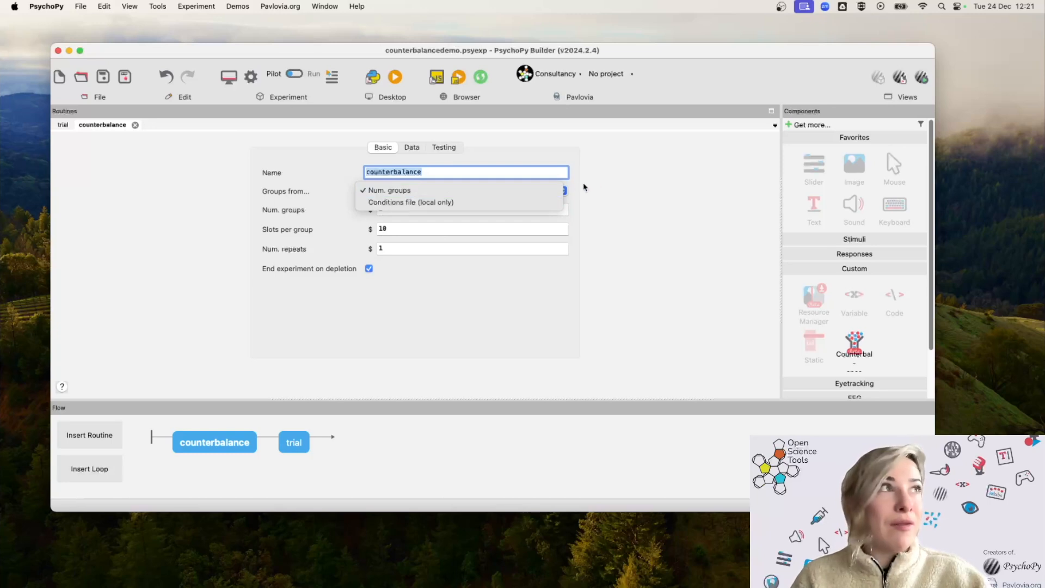
pyautogui.click(387, 190)
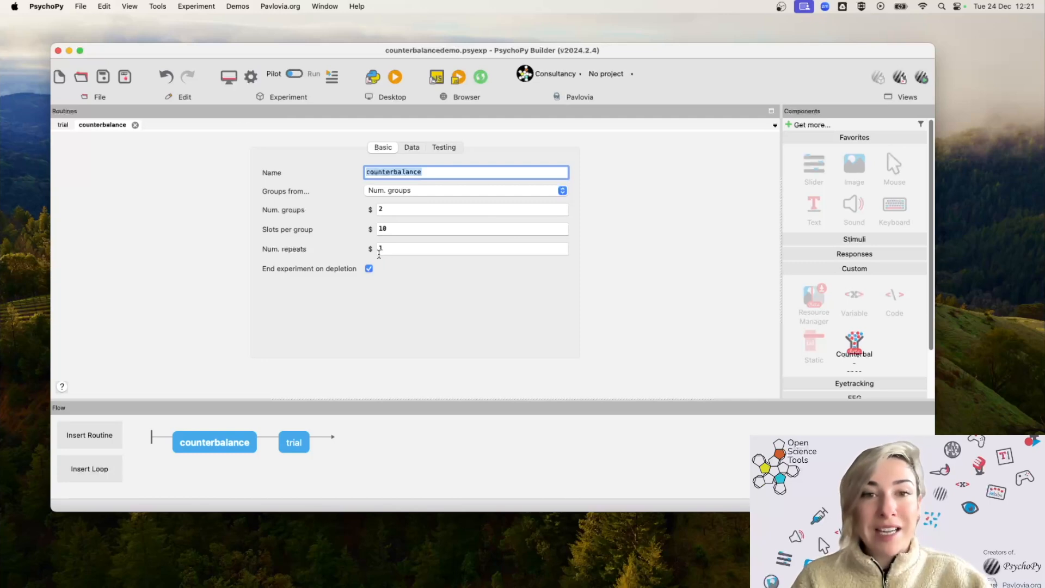
pyautogui.moveTo(384, 259)
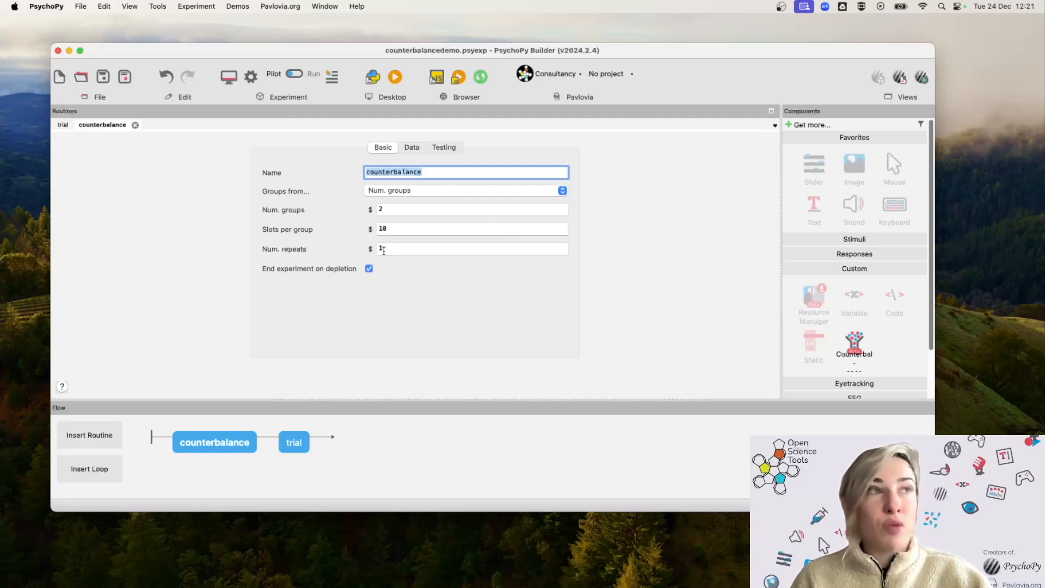
pyautogui.moveTo(382, 248)
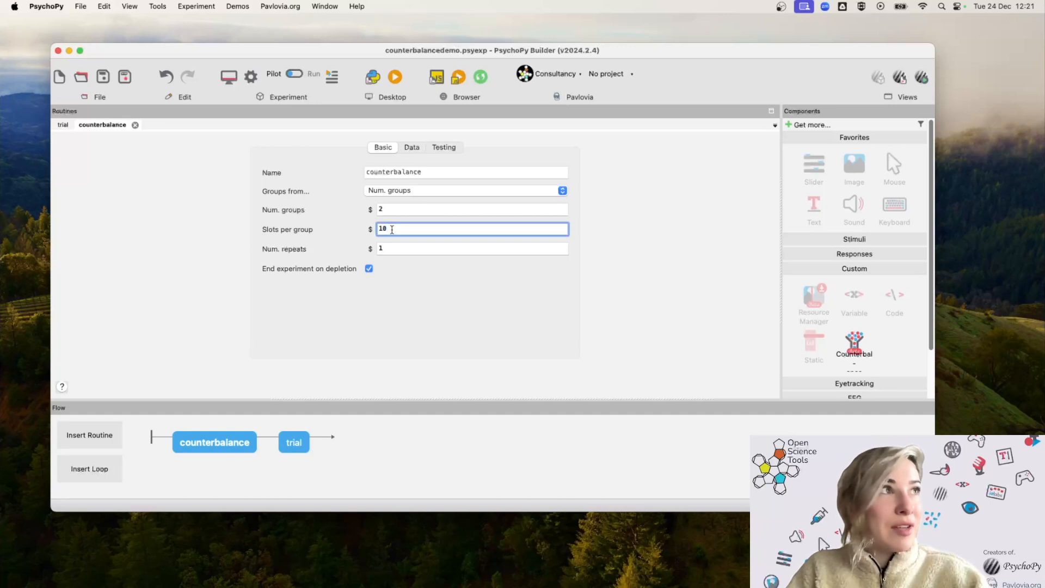
pyautogui.write('5')
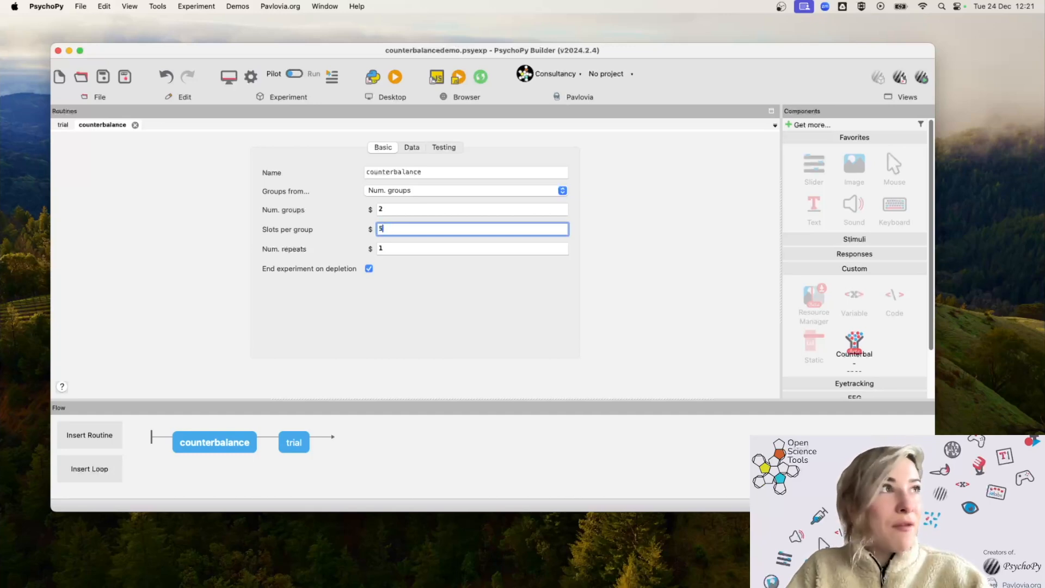
pyautogui.click(472, 249)
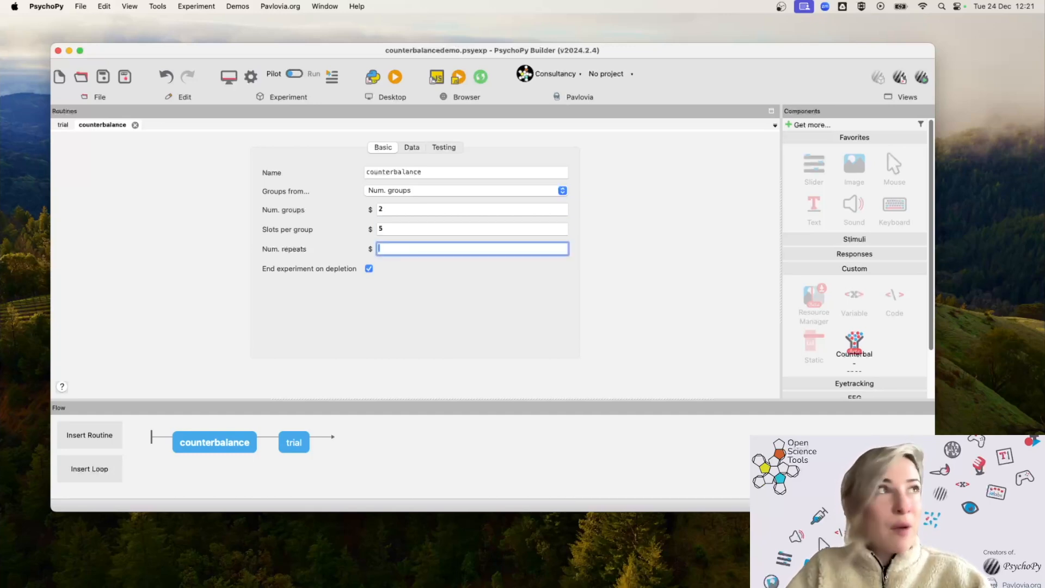
pyautogui.write('2')
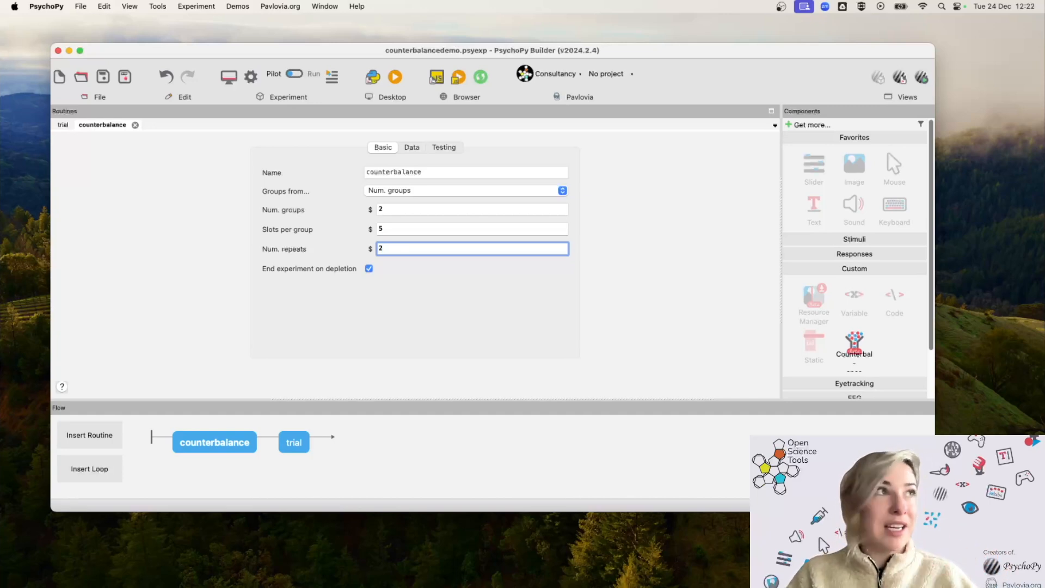
pyautogui.click(471, 228)
pyautogui.write('10')
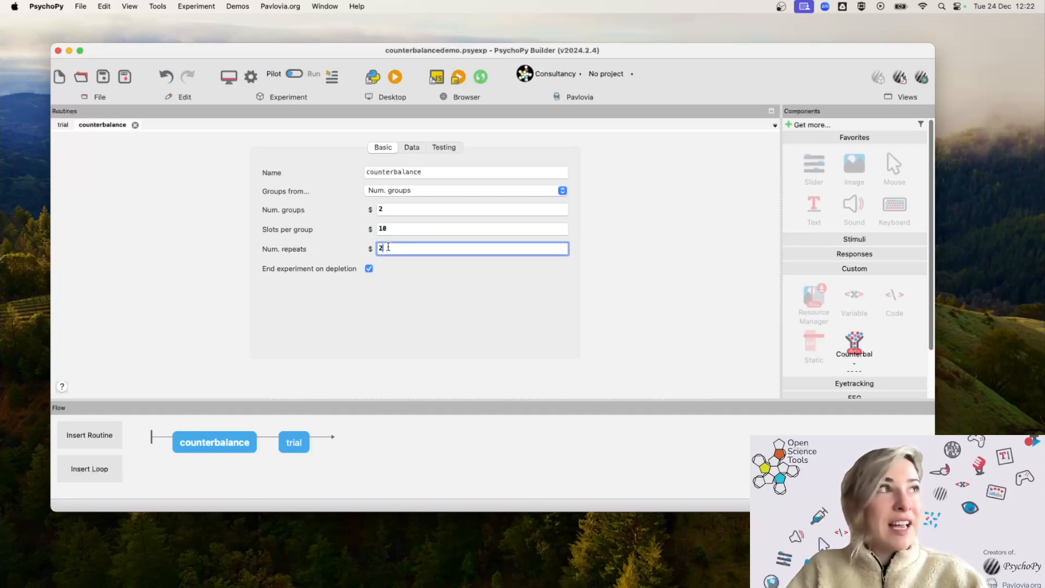
pyautogui.write('1')
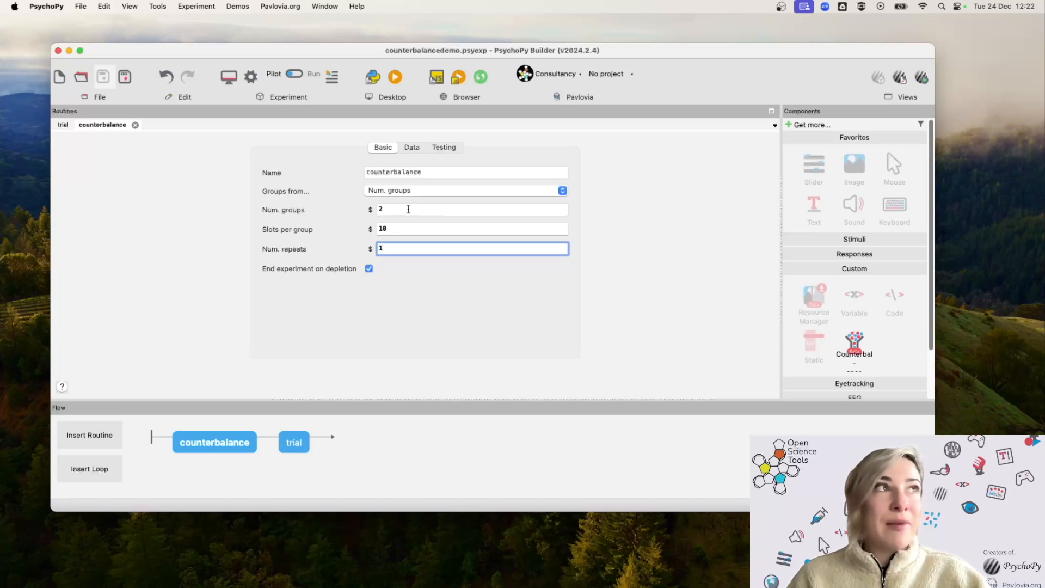
pyautogui.moveTo(408, 209)
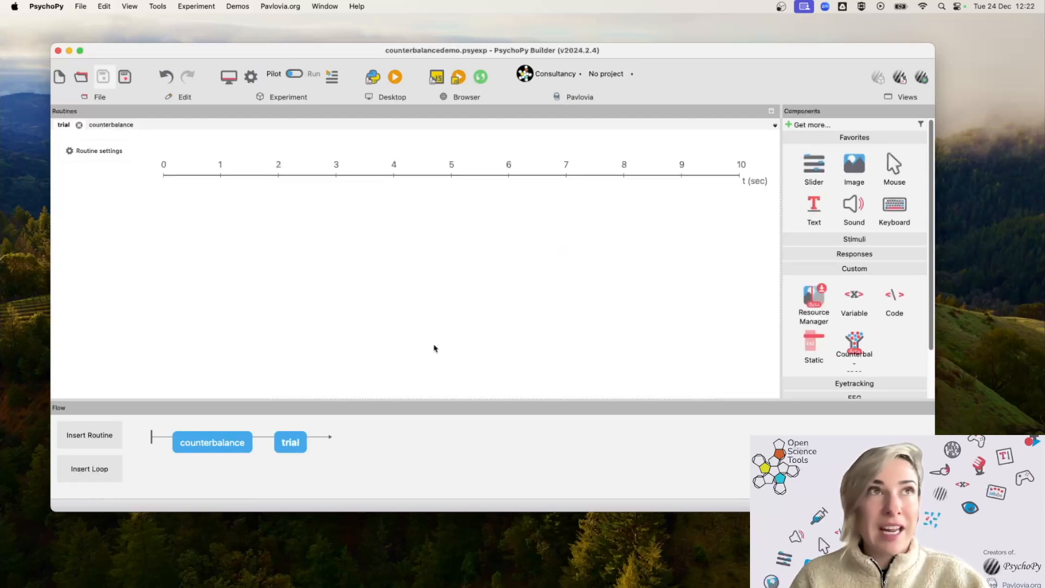
# Add a textbox to trial with text $"You are in group " + str(counterbalance.group)
pyautogui.click(854, 239)
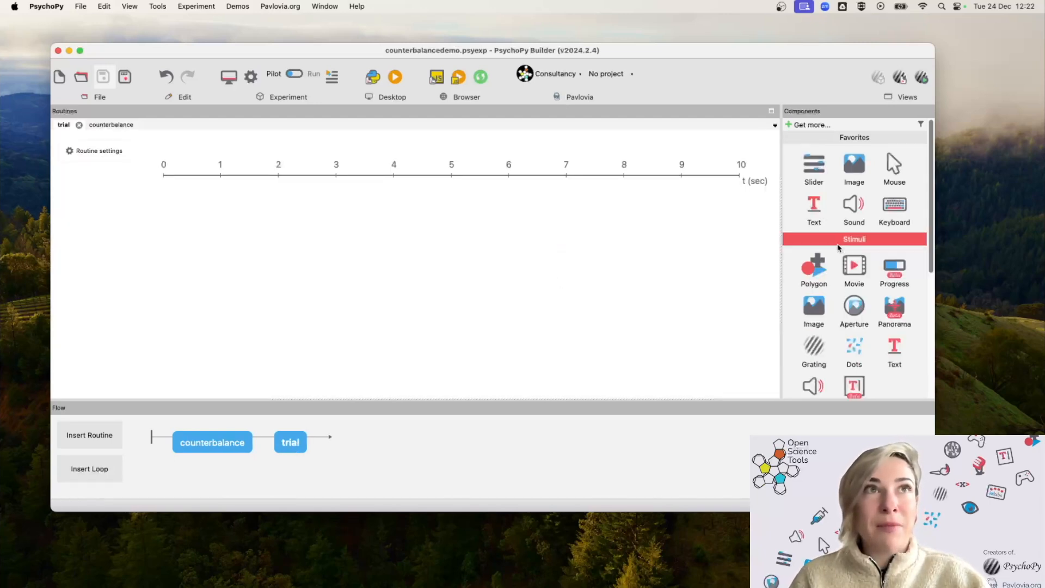
pyautogui.click(854, 229)
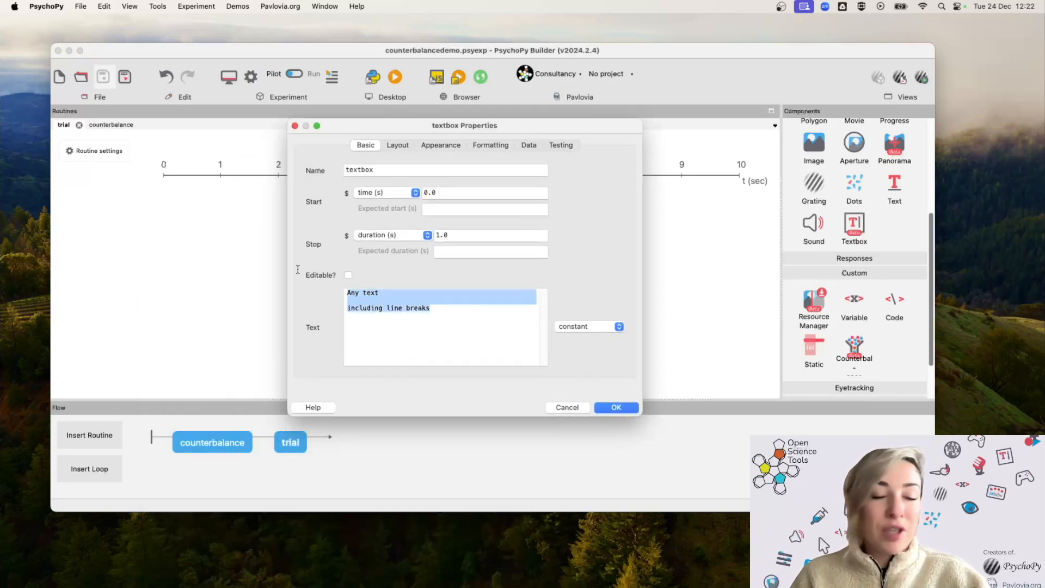
pyautogui.write('$')
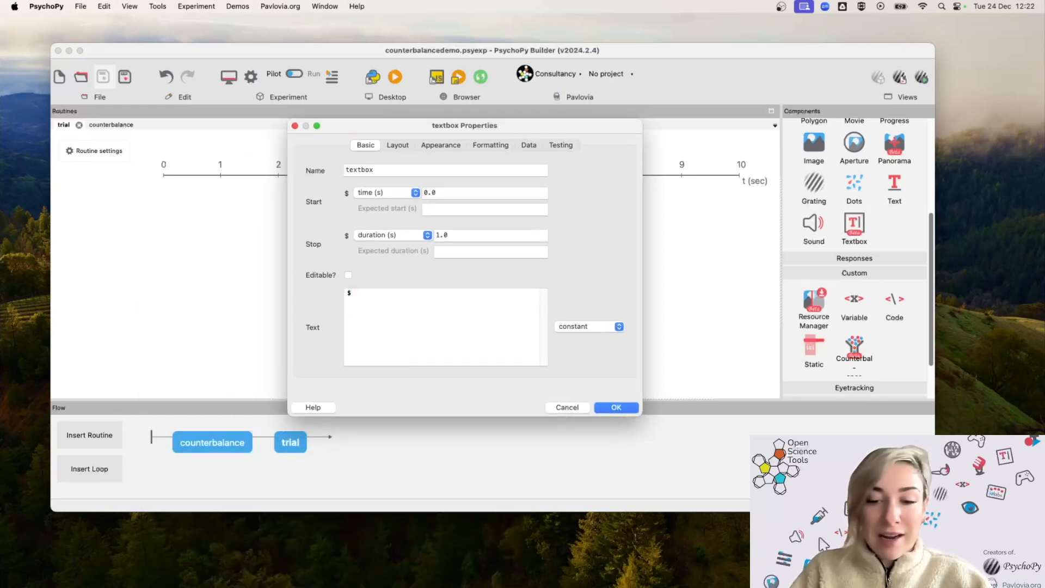
pyautogui.write('"You are in group " +')
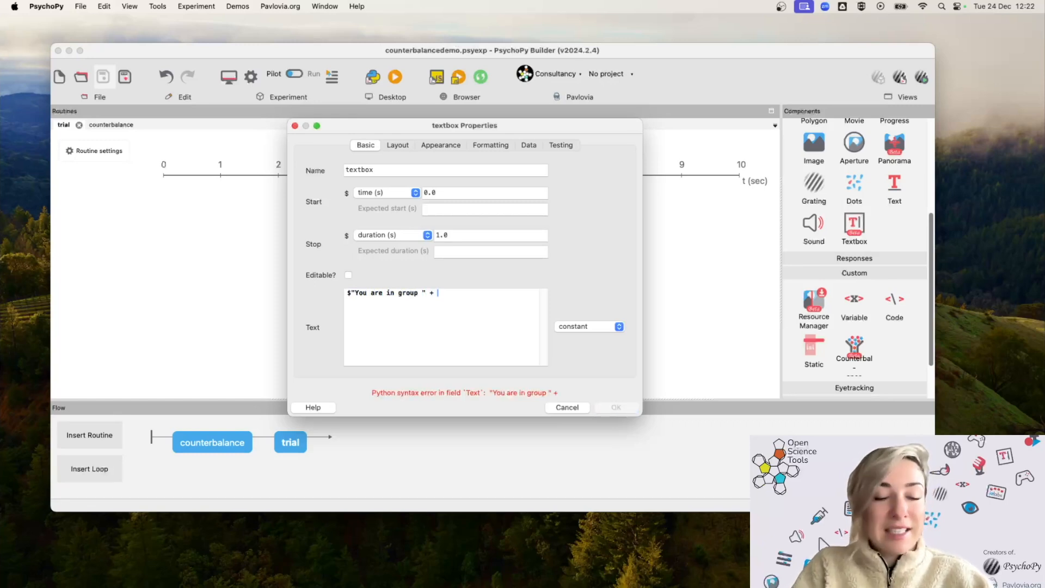
pyautogui.write('counterbalan')
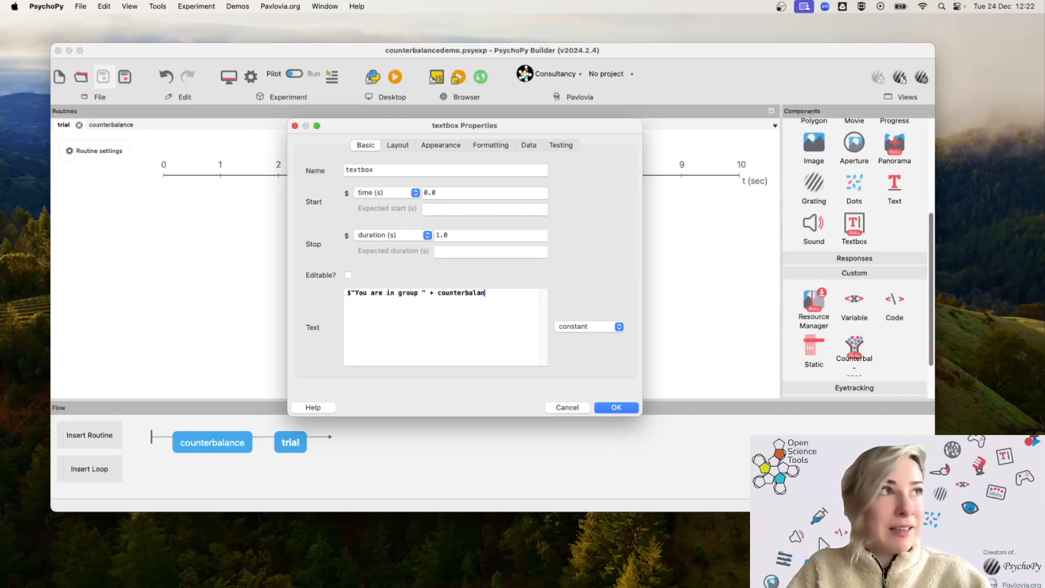
pyautogui.write('ce')
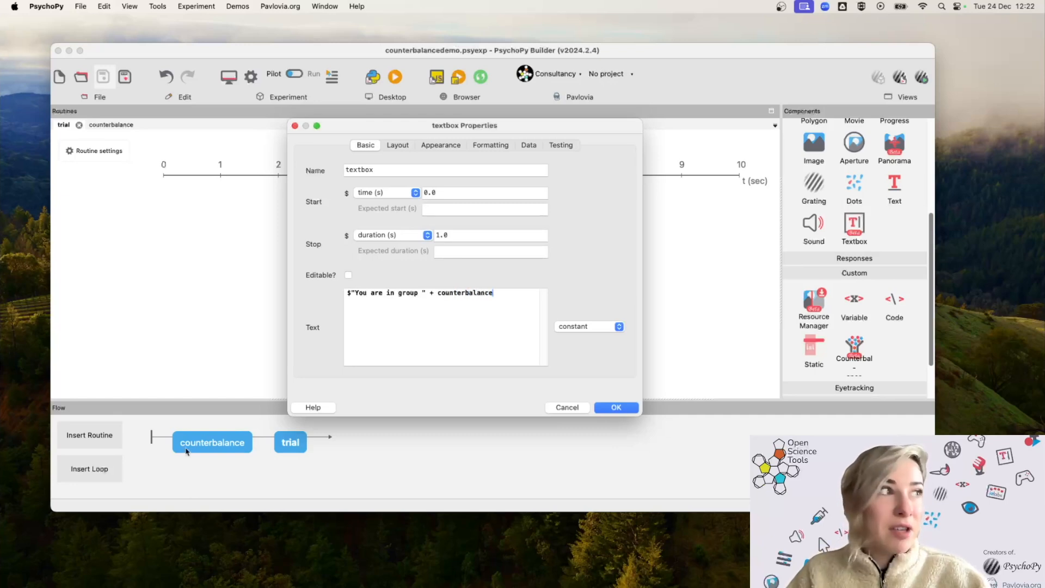
pyautogui.write('.group')
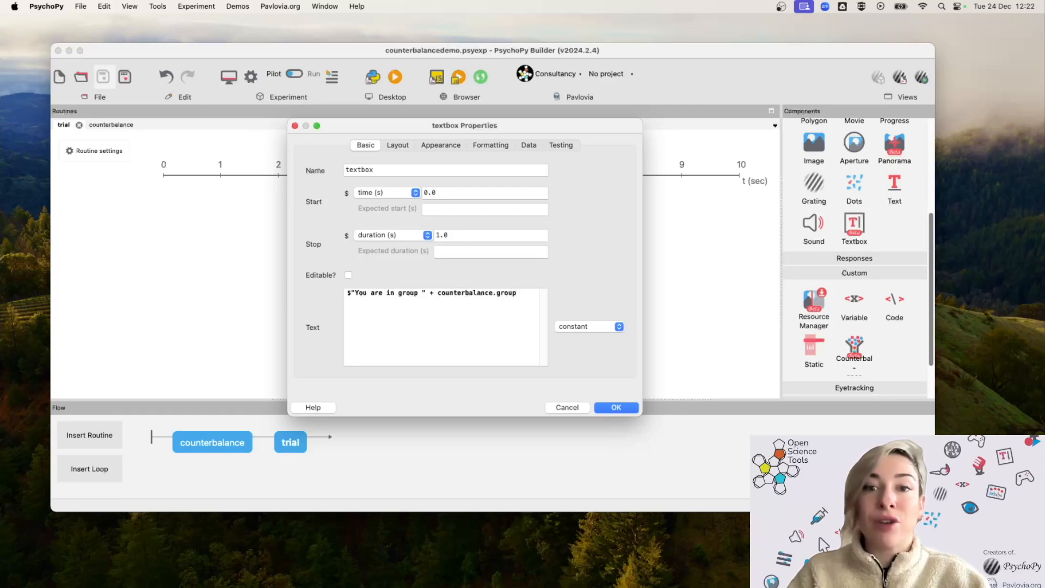
pyautogui.click(410, 328)
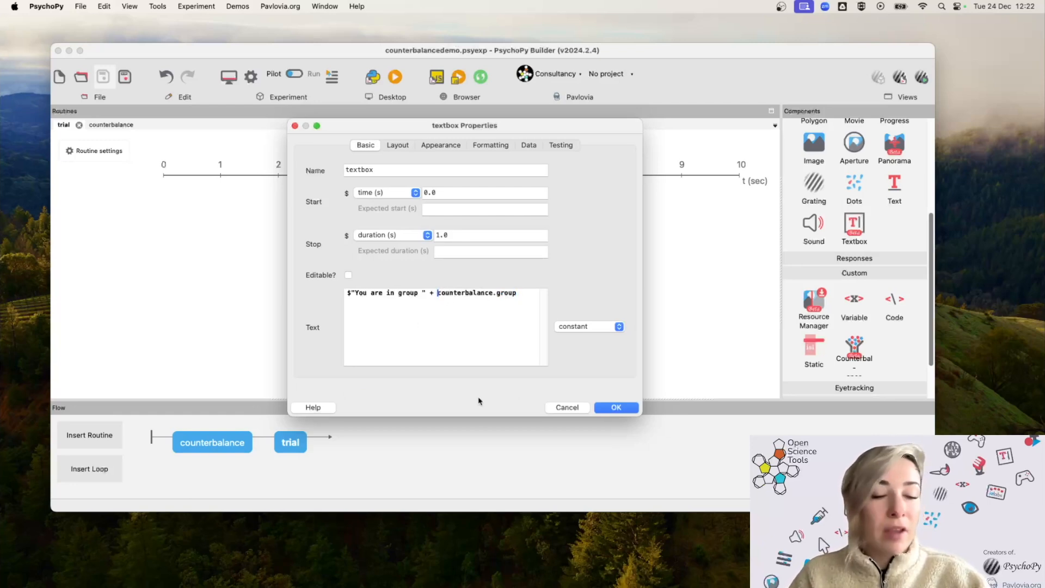
pyautogui.moveTo(483, 417)
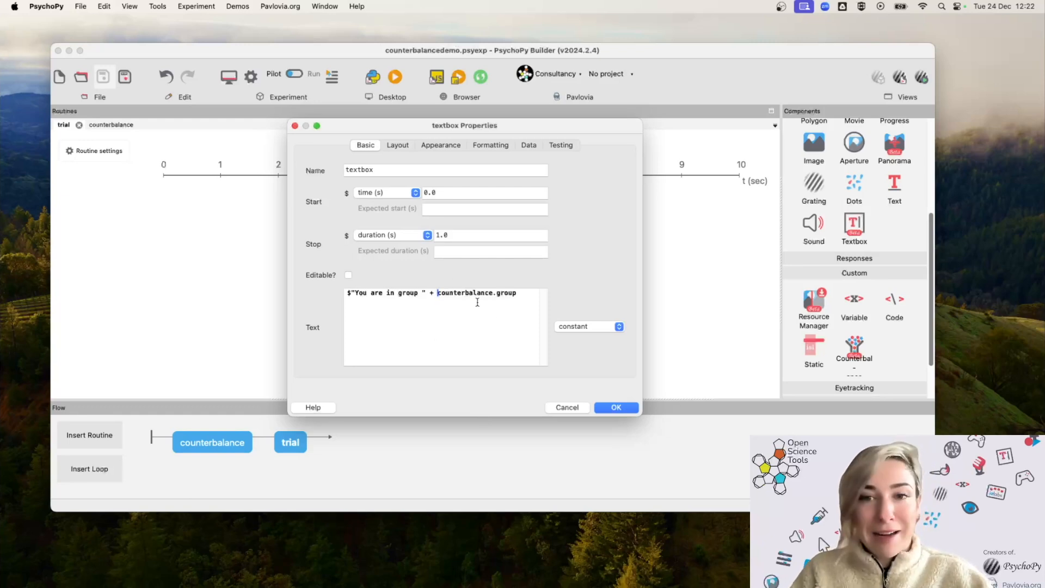
pyautogui.write('str(')
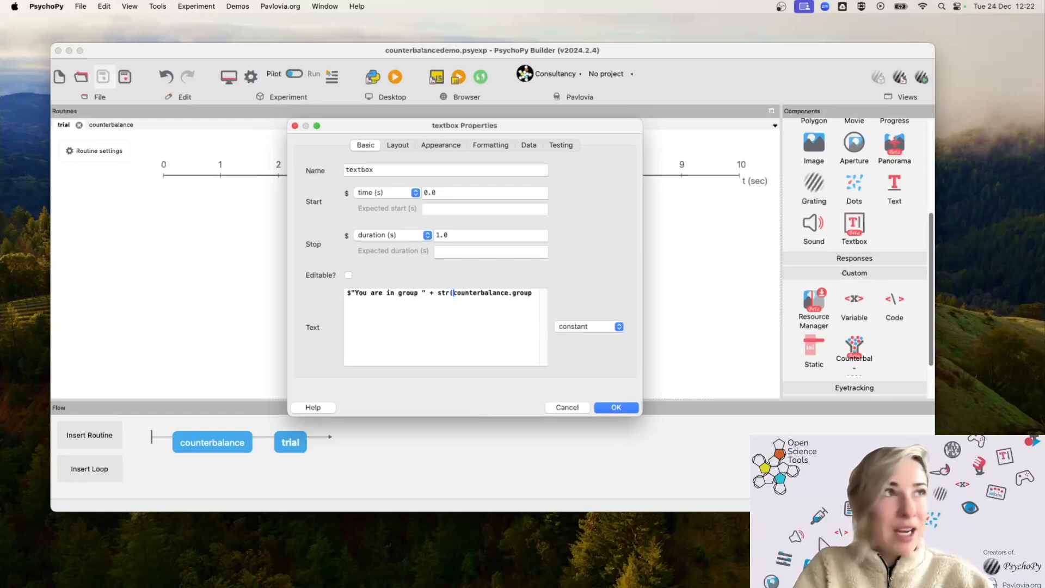
pyautogui.write(')')
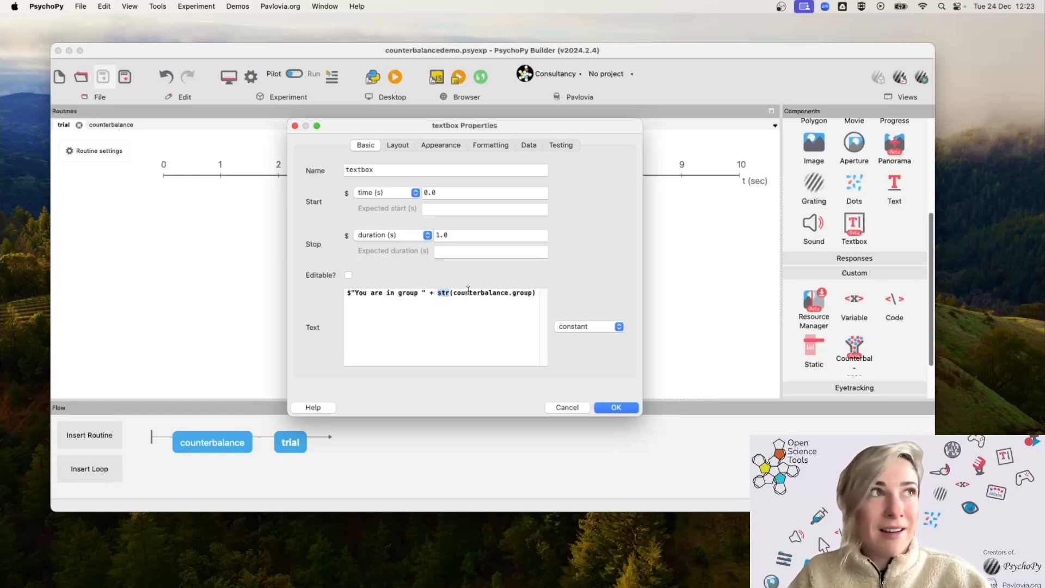
pyautogui.doubleClick(490, 293)
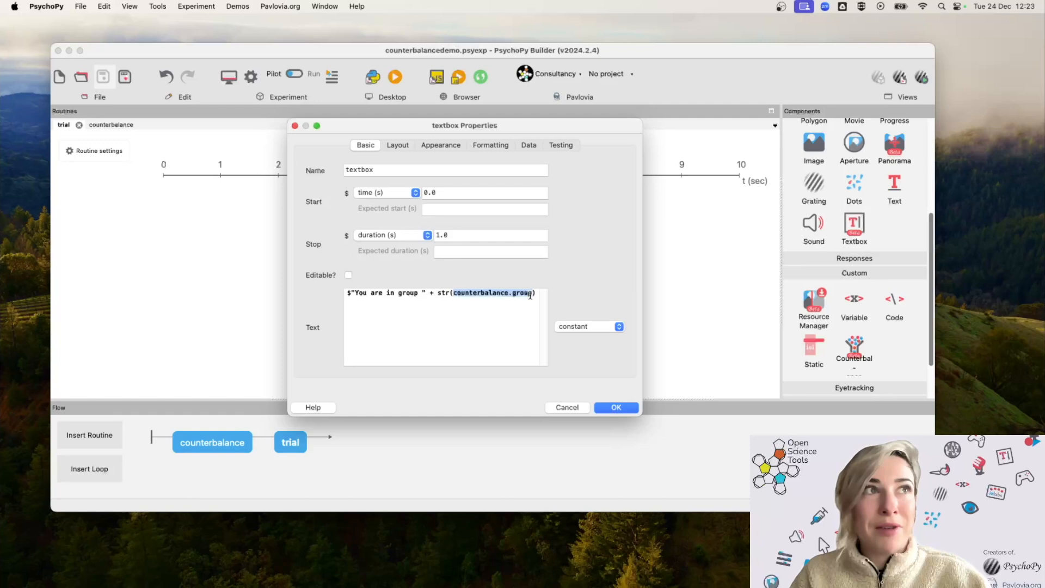
# Set the textbox text to update every repeat, duration 10 seconds, and confirm
pyautogui.click(618, 326)
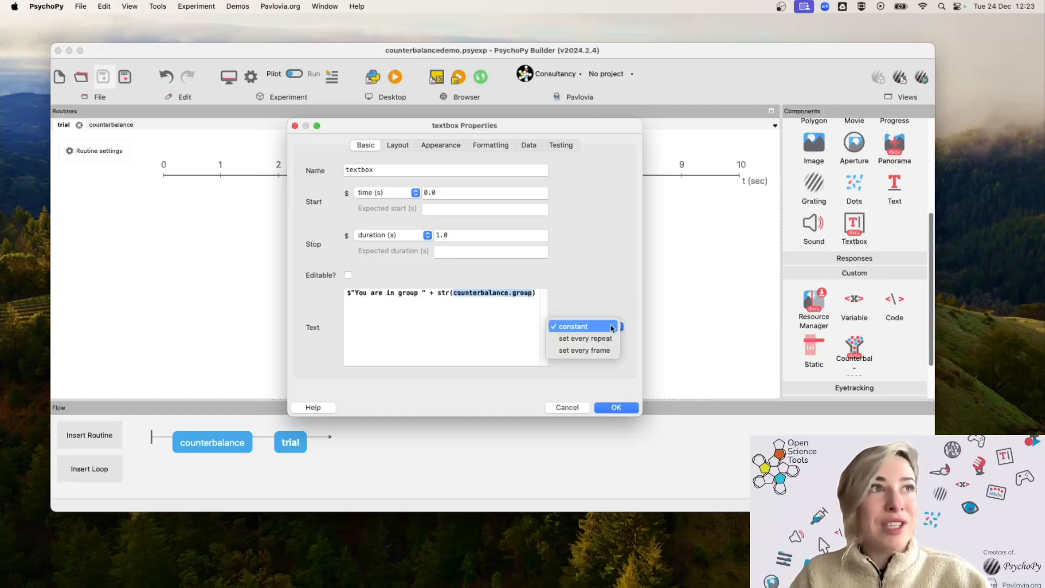
pyautogui.click(585, 338)
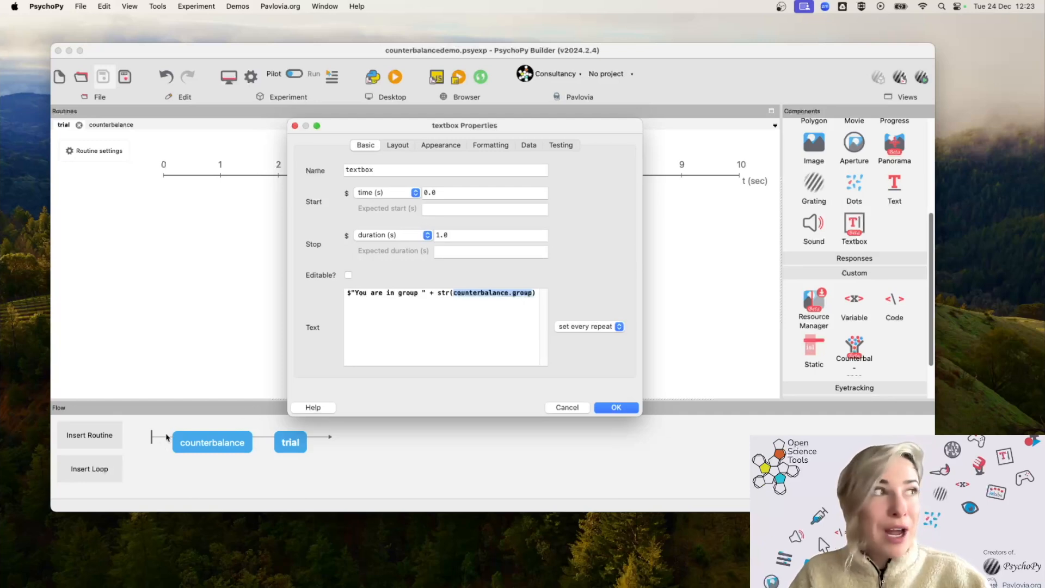
pyautogui.moveTo(237, 462)
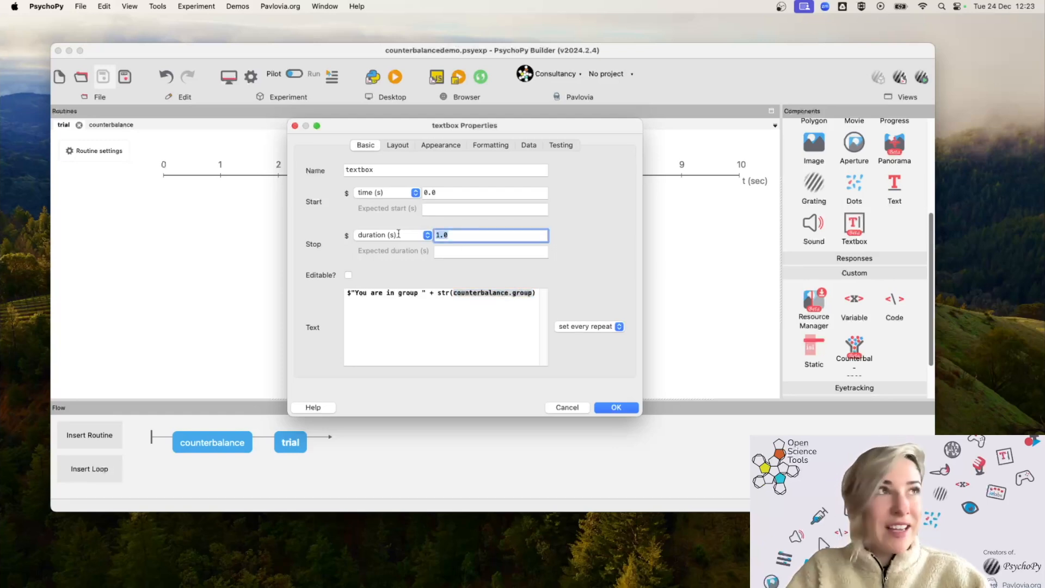
pyautogui.write('10')
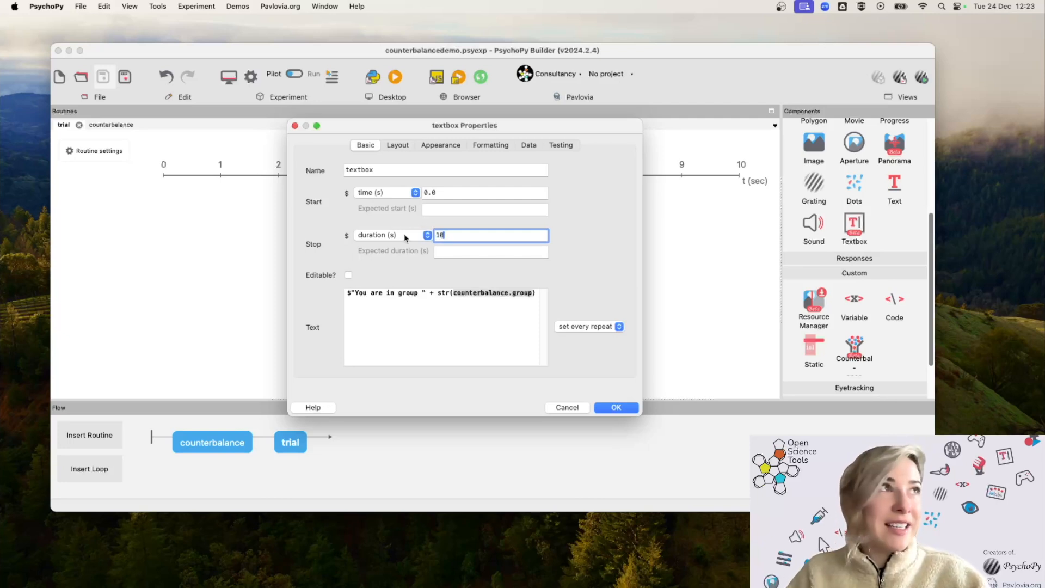
pyautogui.click(616, 408)
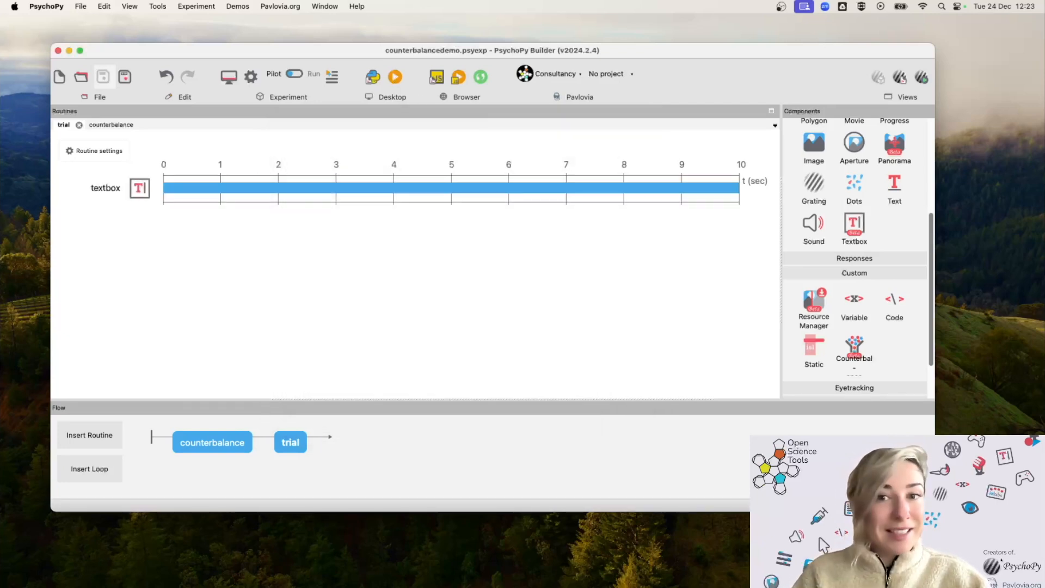
# Run the counterbalance demo experiment from the Builder toolbar until it finishes
pyautogui.click(395, 76)
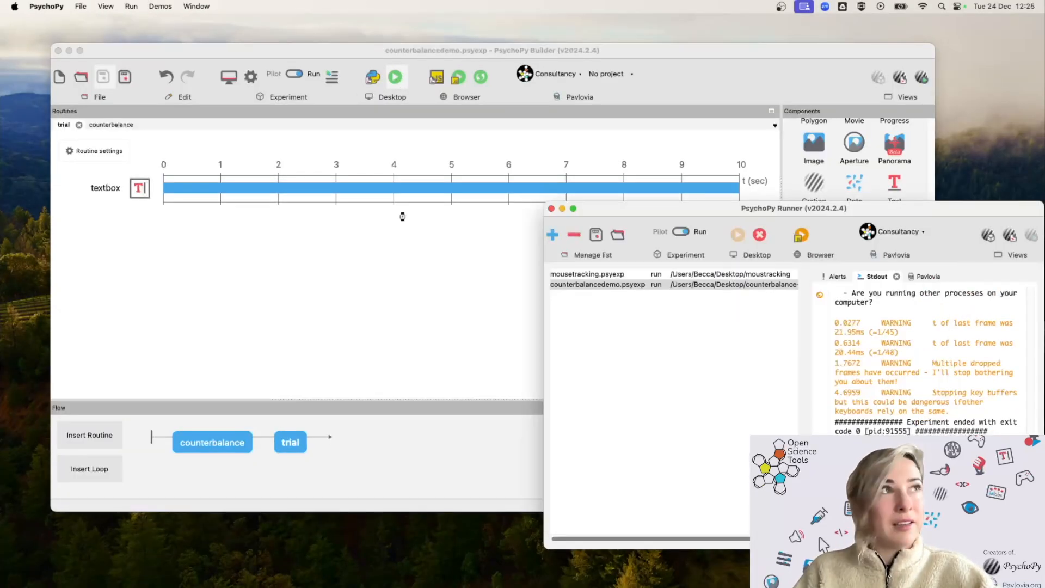
pyautogui.click(395, 77)
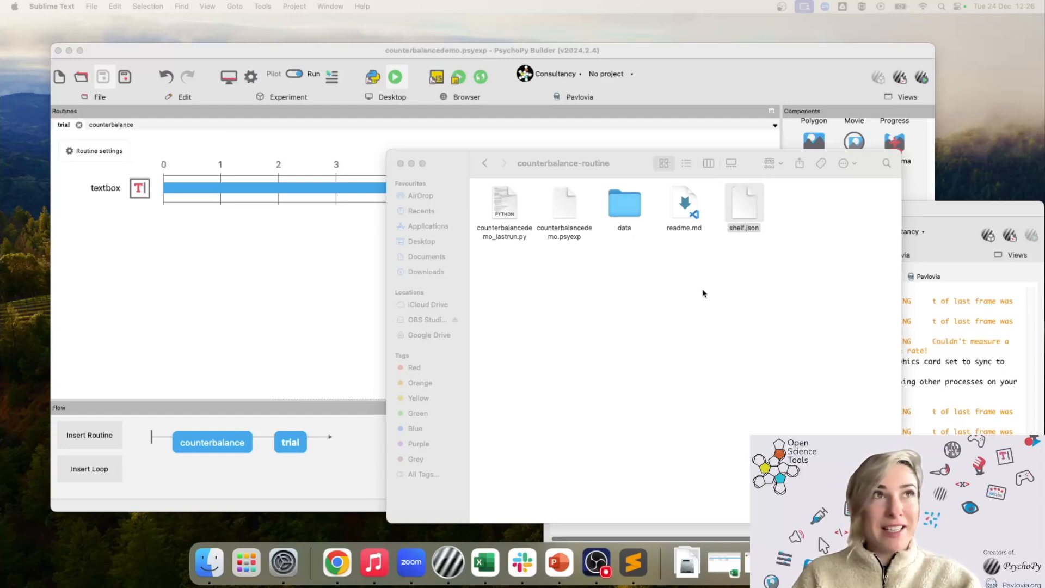
pyautogui.moveTo(207, 462)
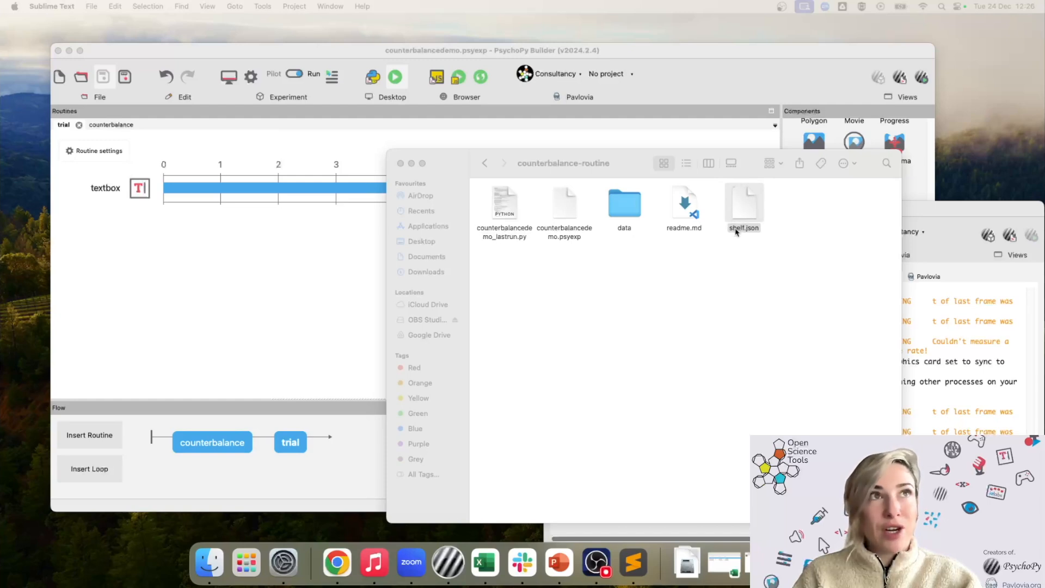
pyautogui.moveTo(761, 236)
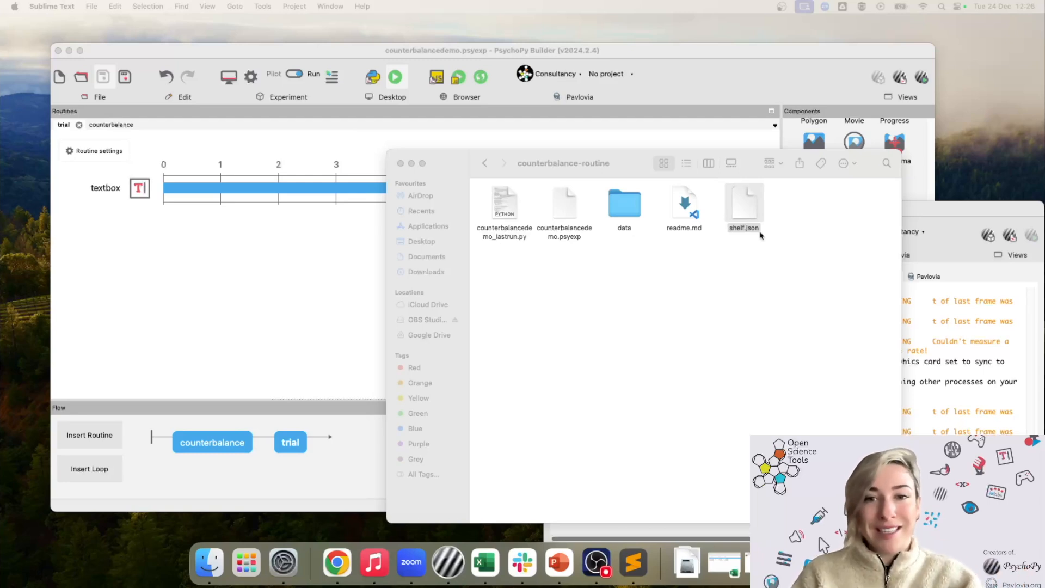
pyautogui.moveTo(761, 217)
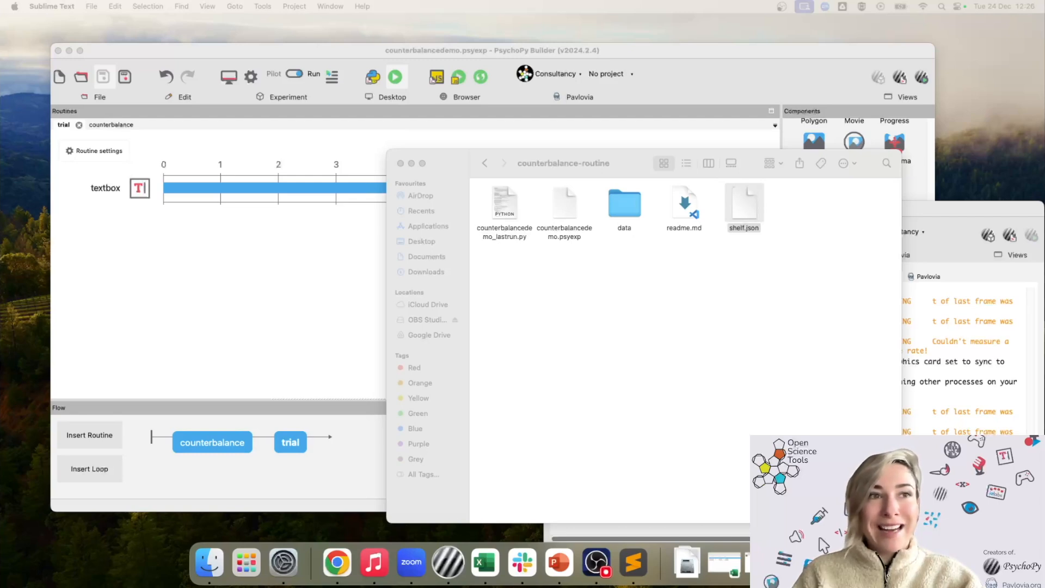
# Open shelf.json from the counterbalance-routine folder in Sublime Text
pyautogui.doubleClick(744, 201)
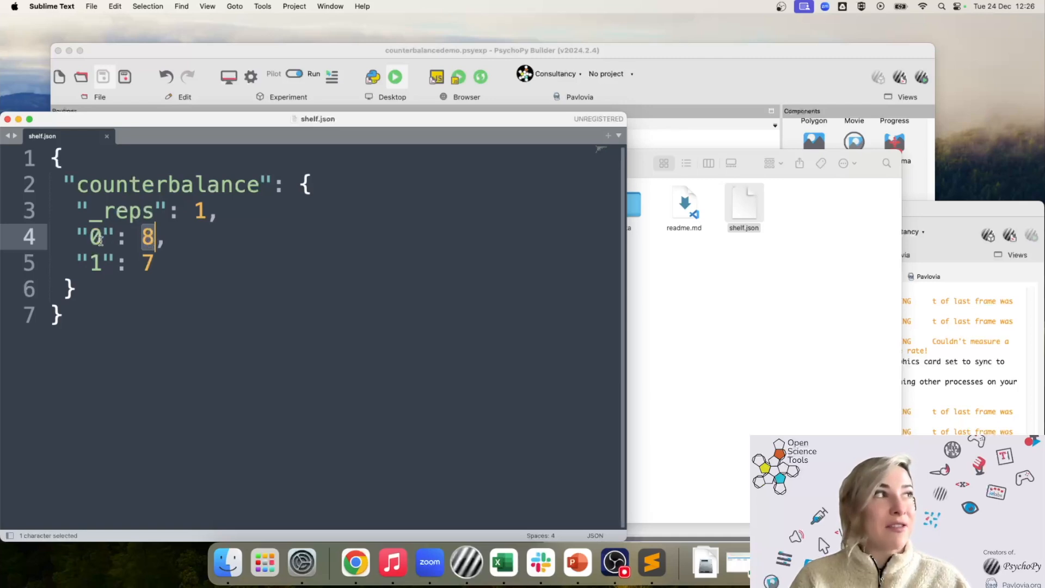
# Change group 1's remaining slots in shelf.json from 7 to 8 and save
pyautogui.click(148, 263)
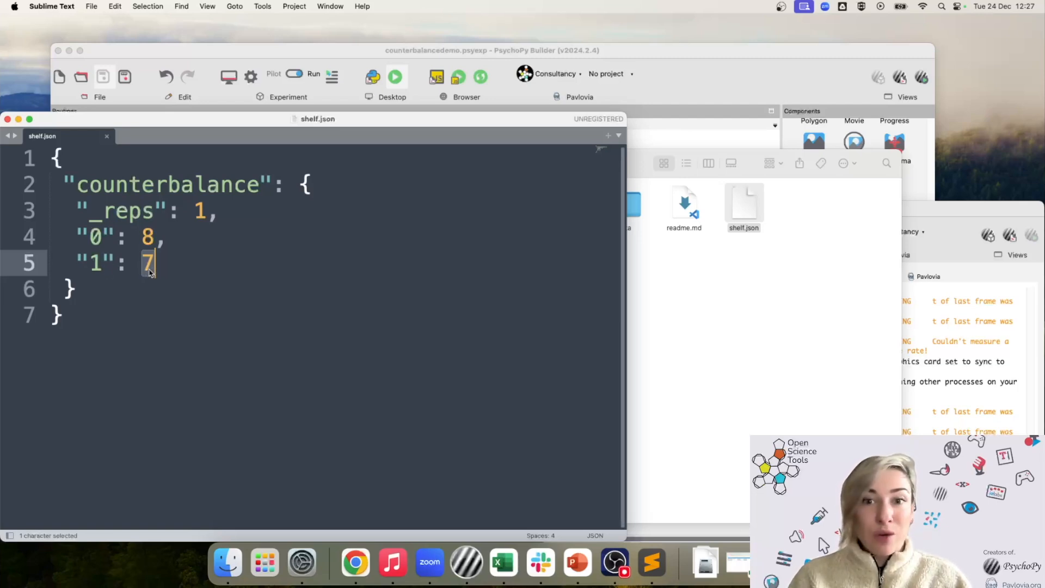
pyautogui.click(154, 263)
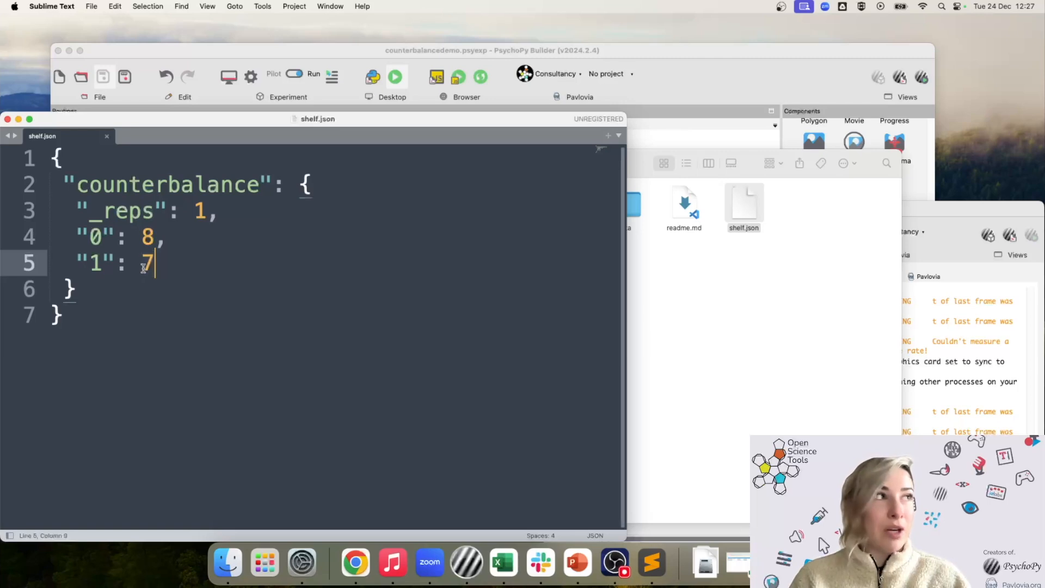
pyautogui.write('8')
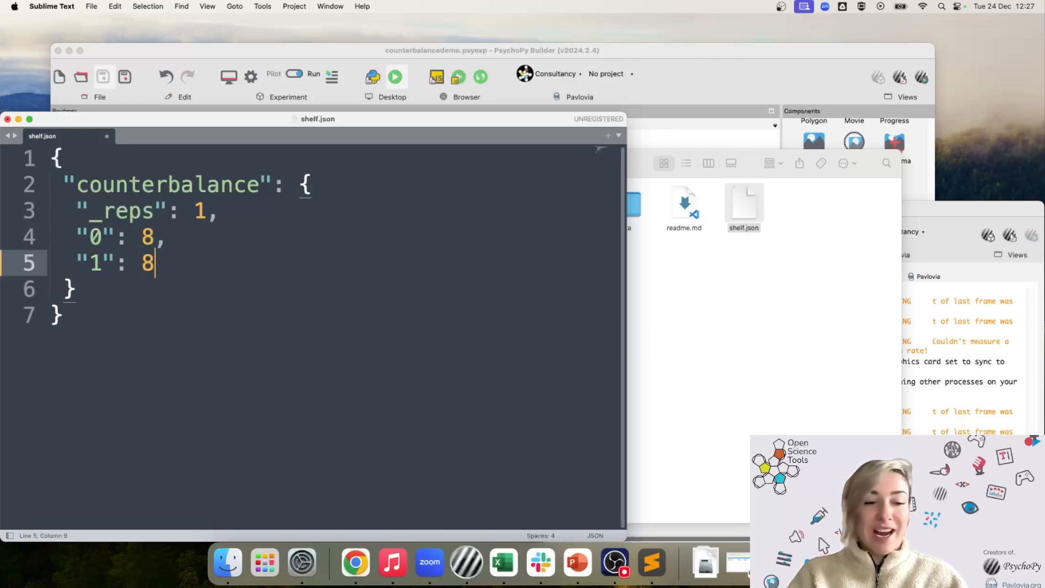
pyautogui.press('Cmd+s')
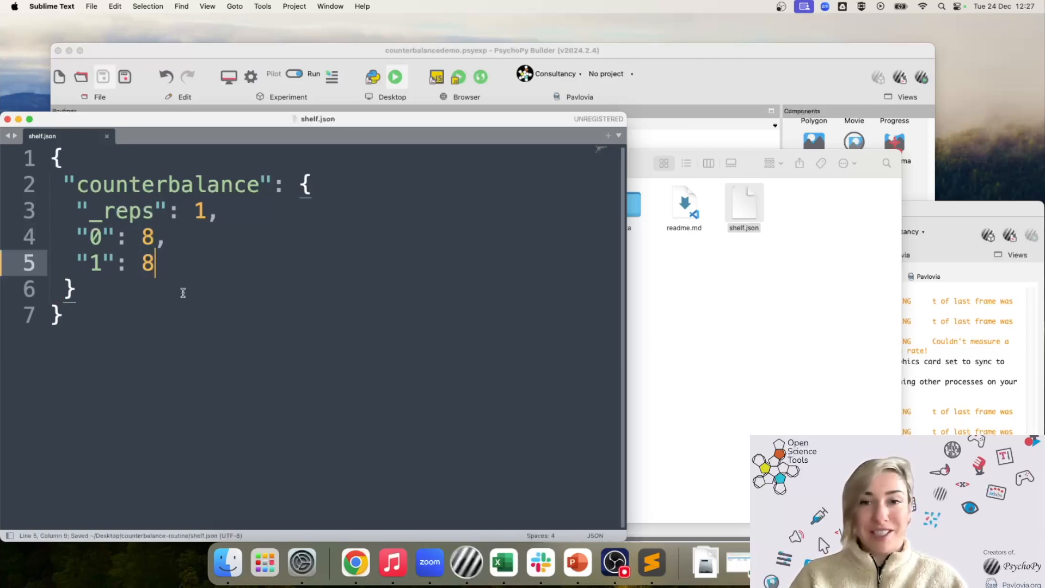
pyautogui.moveTo(339, 60)
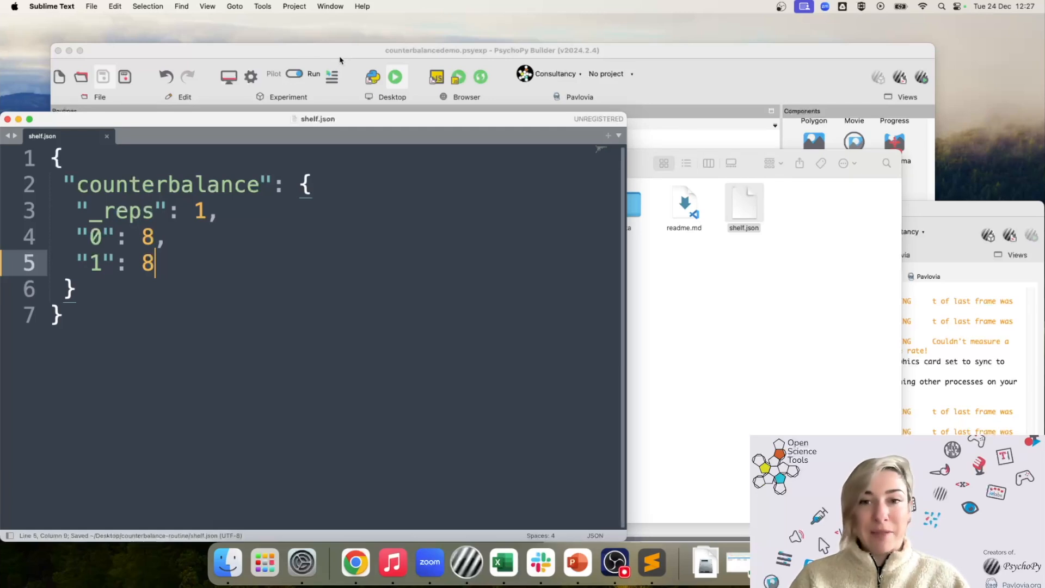